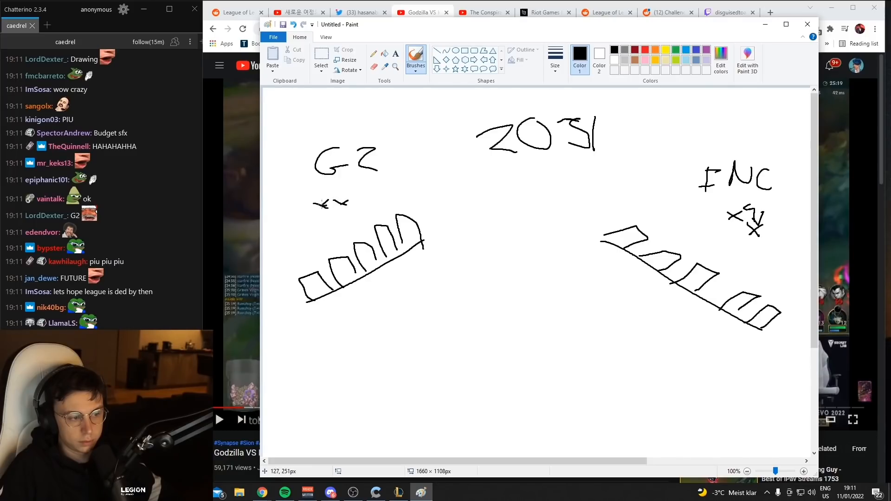
Step: Draw black brush x marks on the G2 stage and above and beside the FNC stage
drag(318, 204, 338, 193)
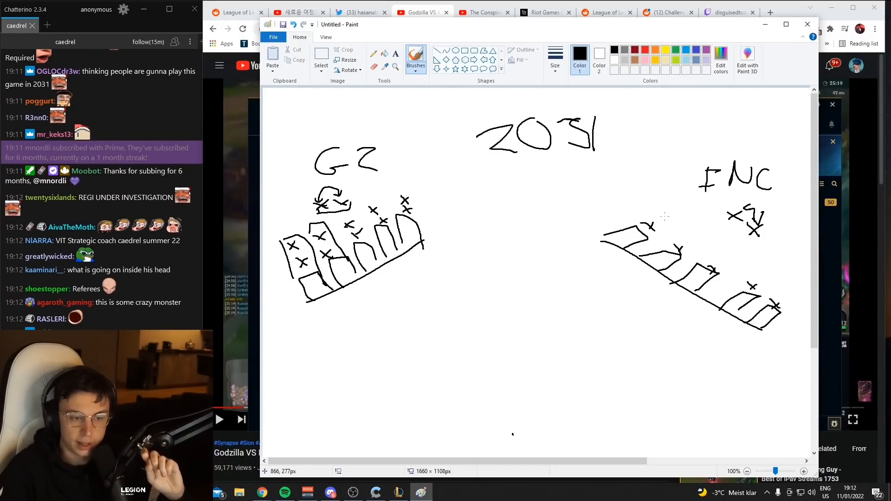
drag(670, 221, 694, 239)
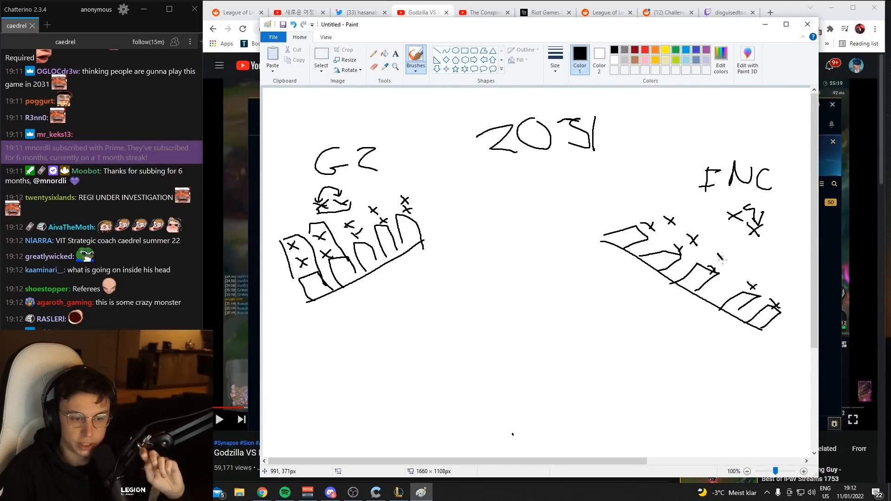
drag(722, 259, 787, 290)
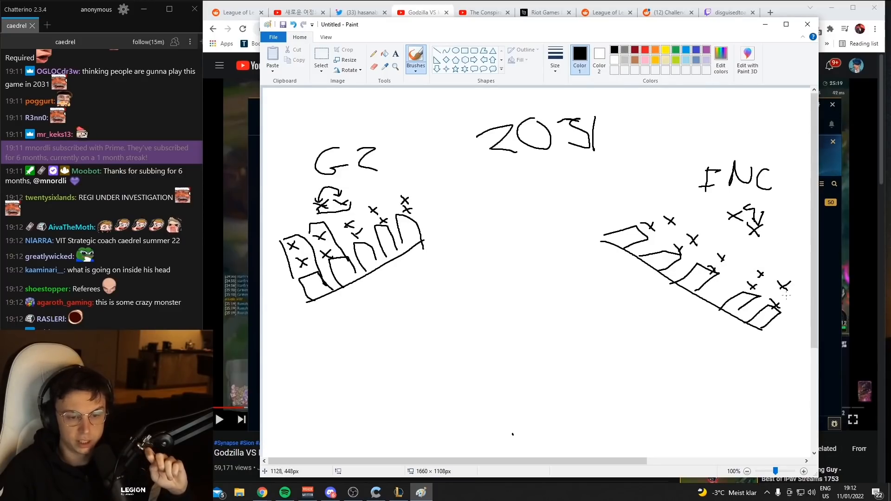